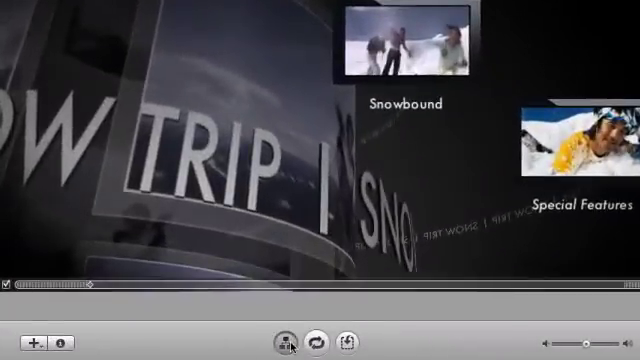
Bring the Photo Journal slideshow from Map View into the slideshow editor and review its snow-trip photo grid.
left_click(324, 340)
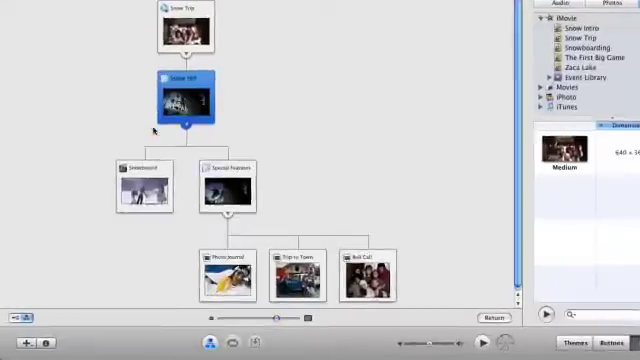
left_click(36, 336)
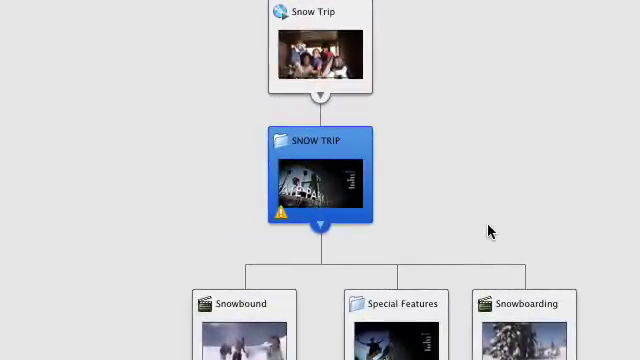
mouse_move(284, 218)
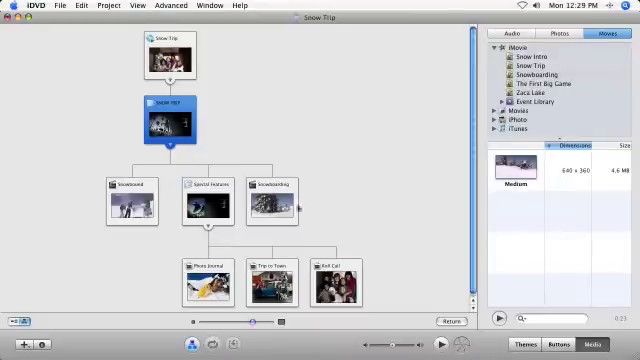
double_click(208, 284)
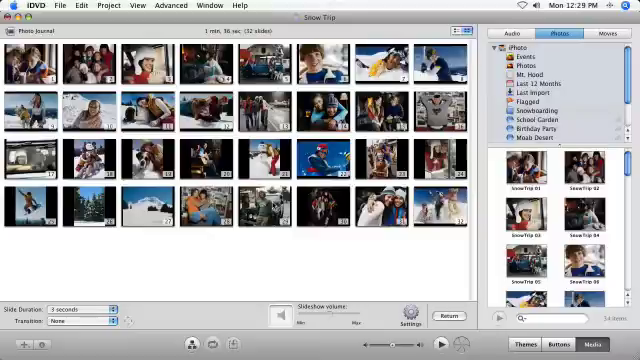
scroll("down", 3)
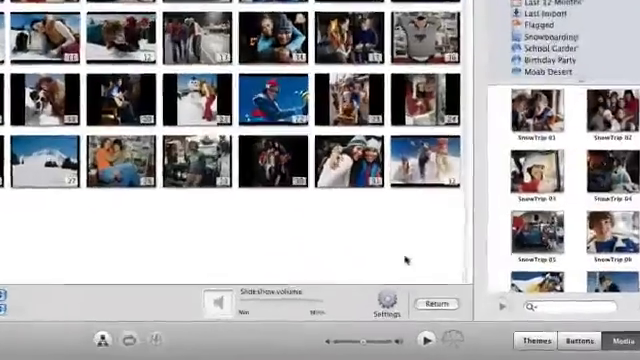